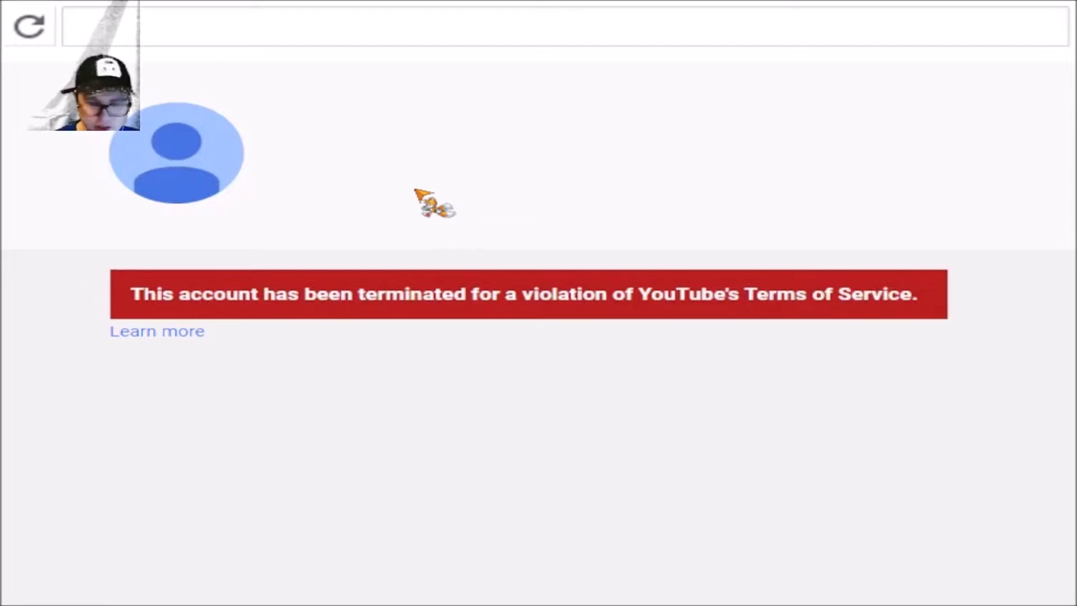
pyautogui.moveTo(474, 123)
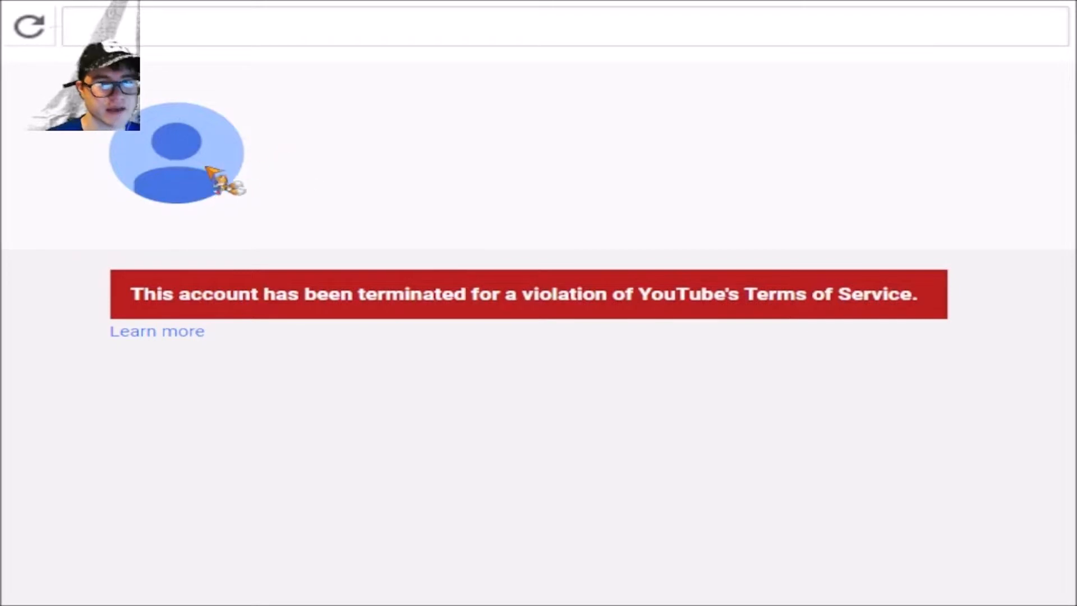
pyautogui.moveTo(289, 155)
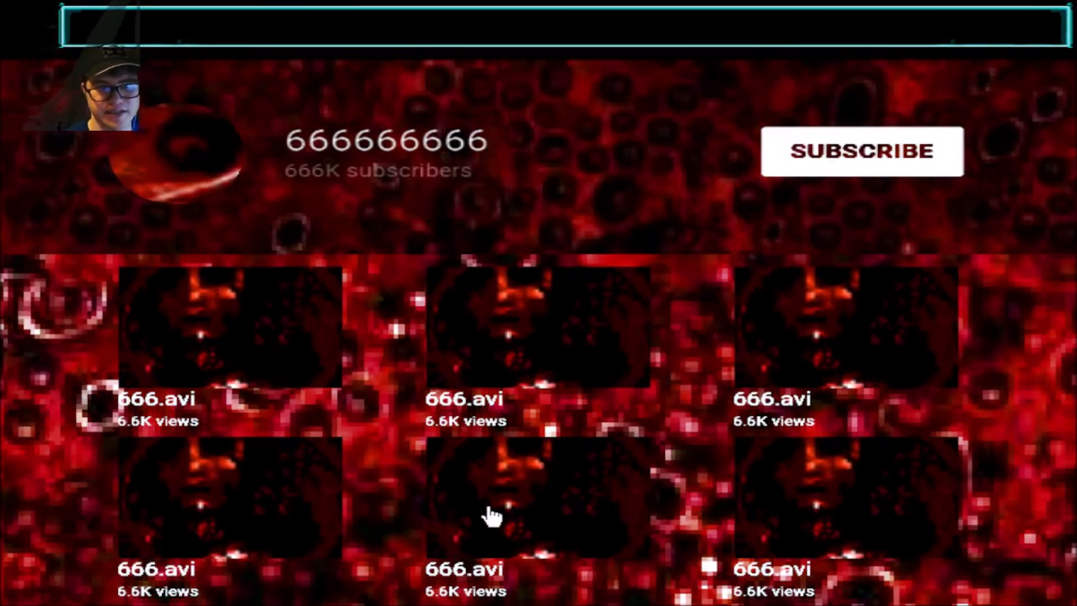
pyautogui.moveTo(408, 547)
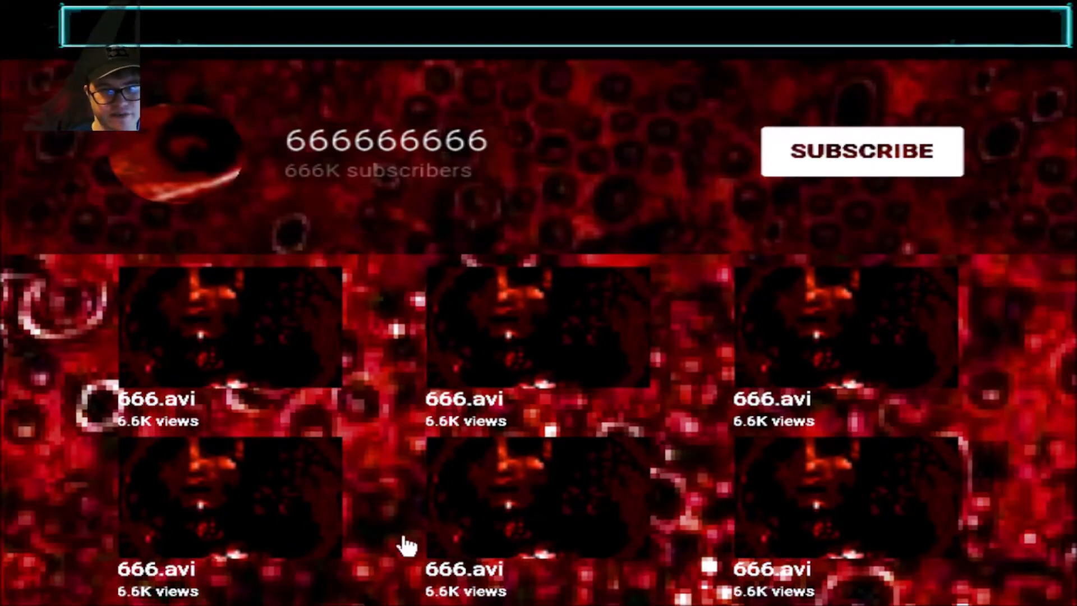
pyautogui.moveTo(525, 402)
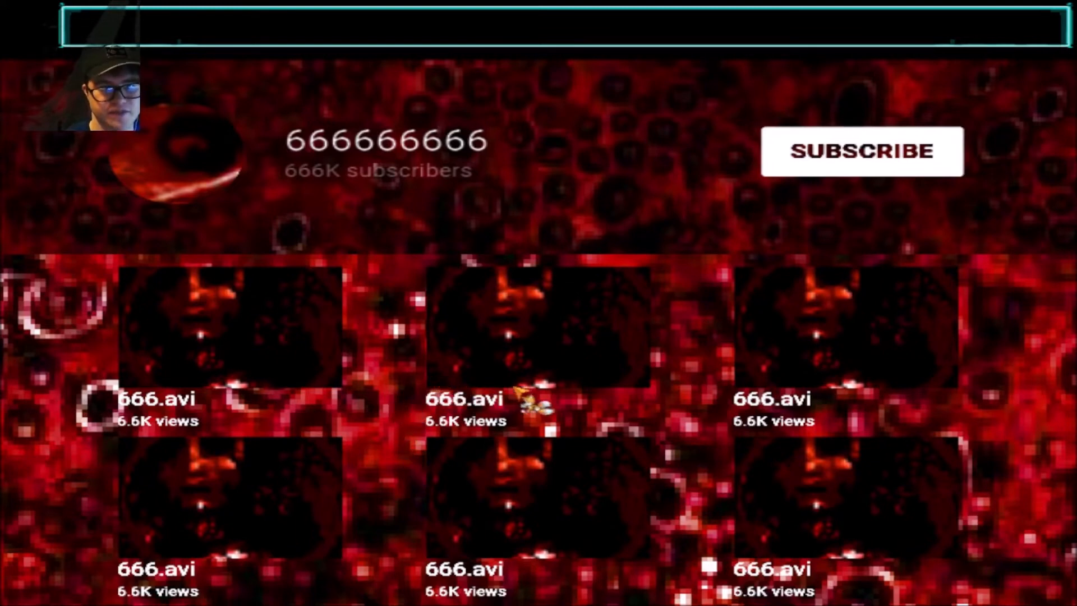
pyautogui.moveTo(375, 220)
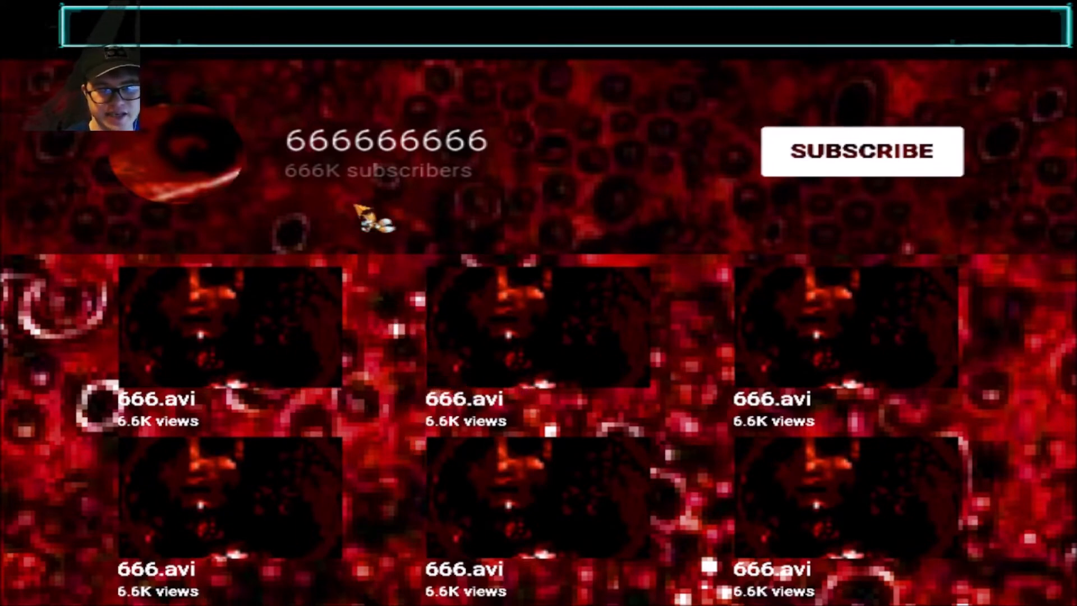
pyautogui.moveTo(474, 405)
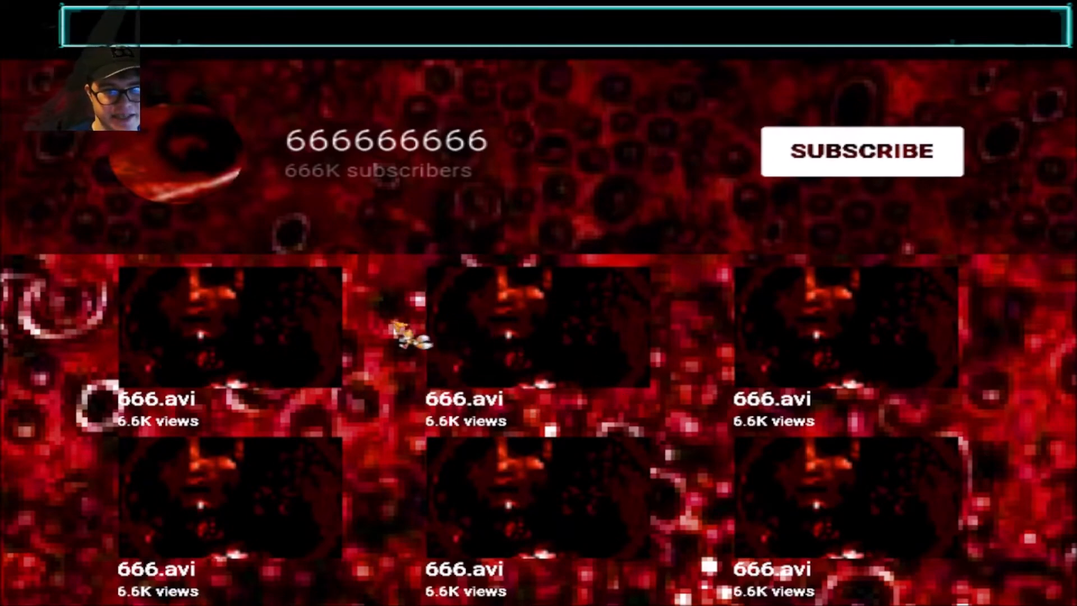
pyautogui.moveTo(721, 405)
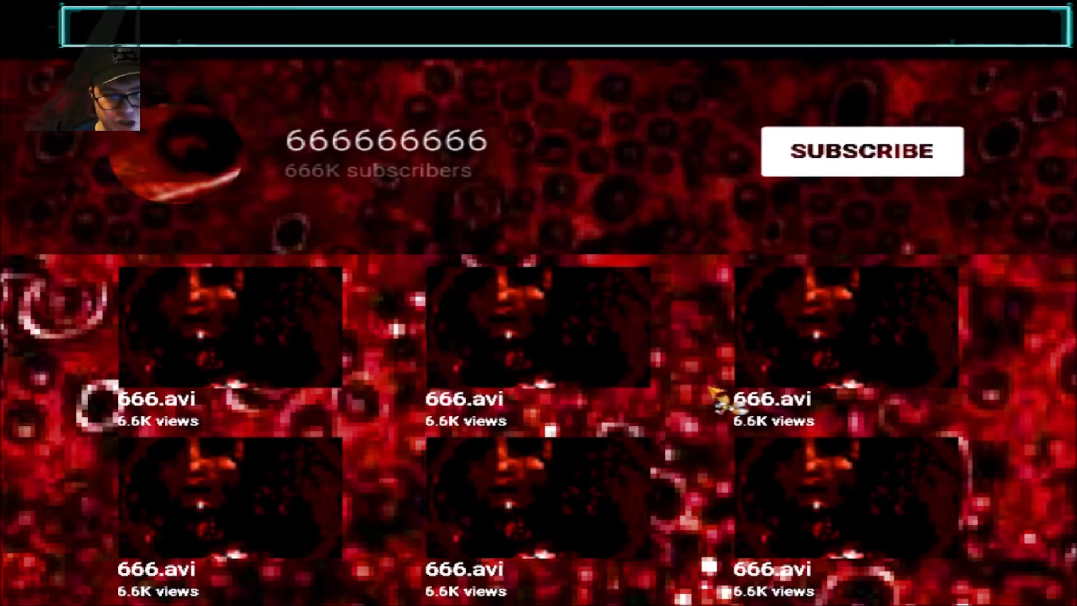
# Subscribe to the corrupted 666666666 channel from its page header.
pyautogui.click(862, 151)
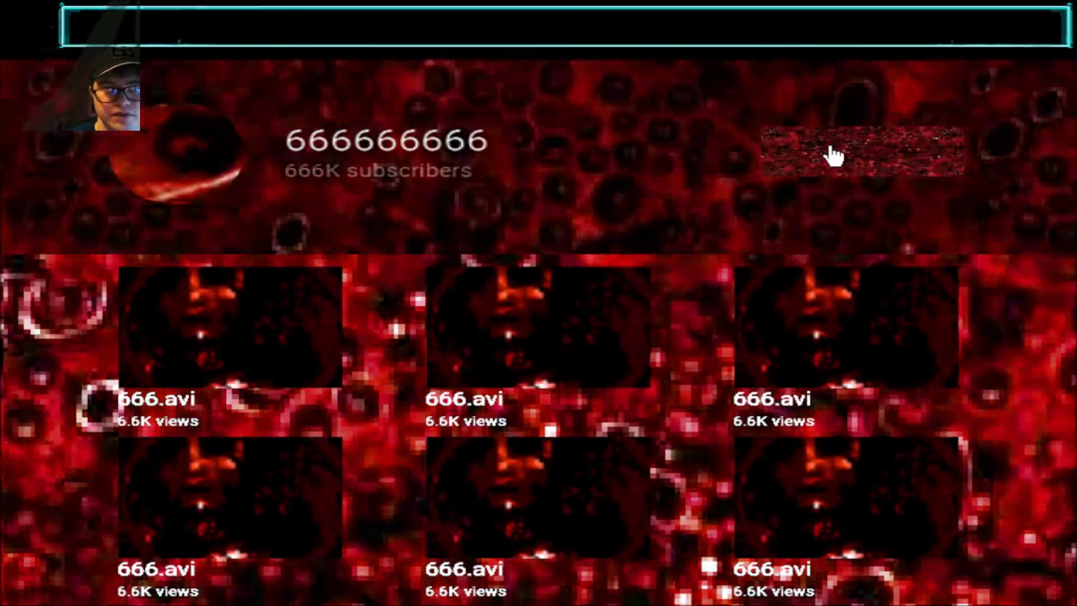
pyautogui.moveTo(481, 196)
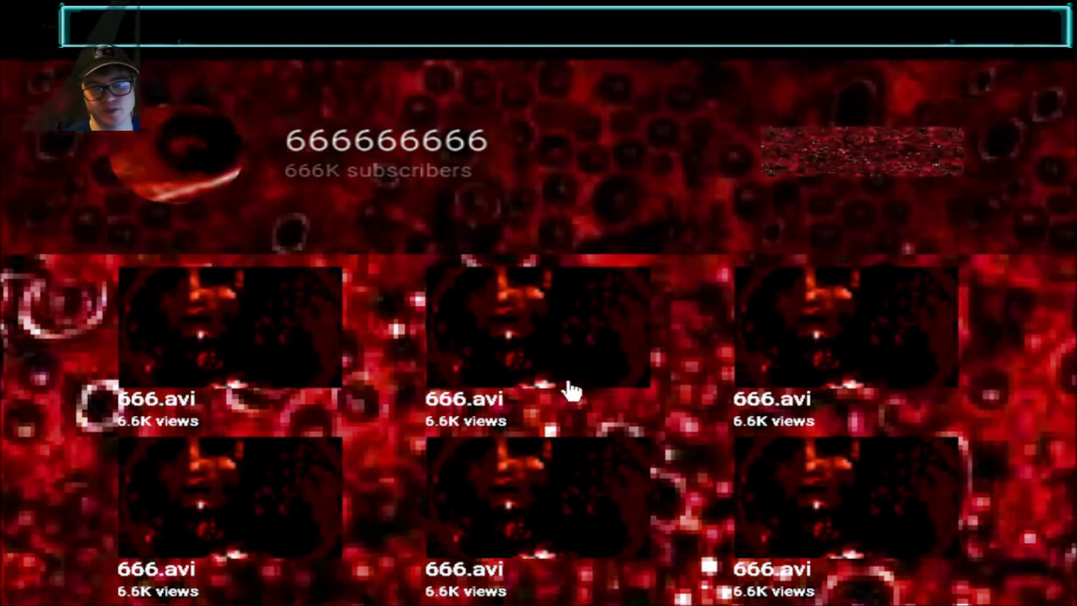
pyautogui.moveTo(268, 343)
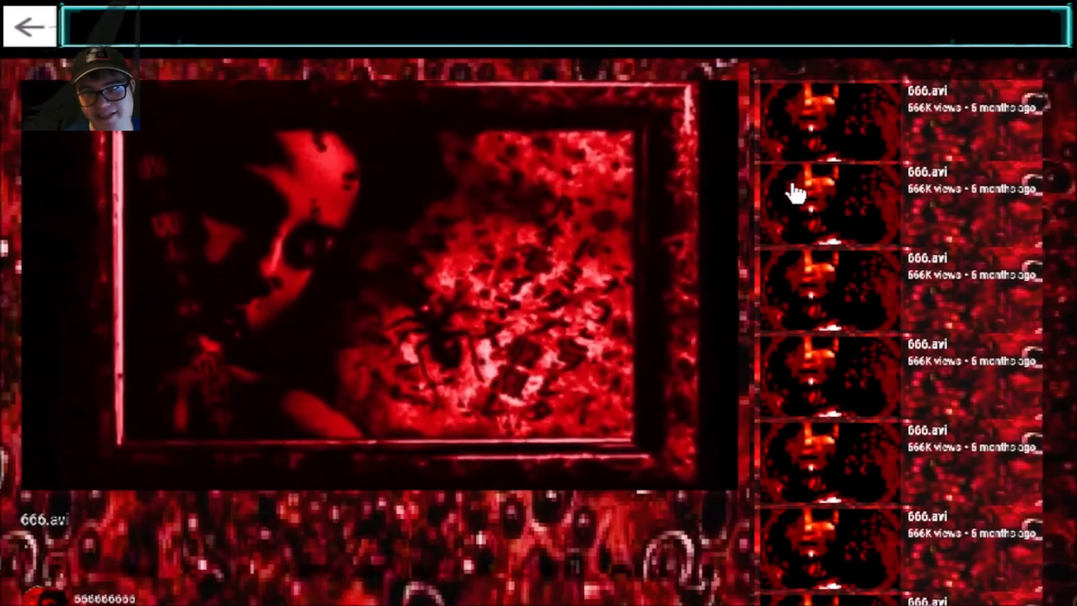
pyautogui.moveTo(845, 298)
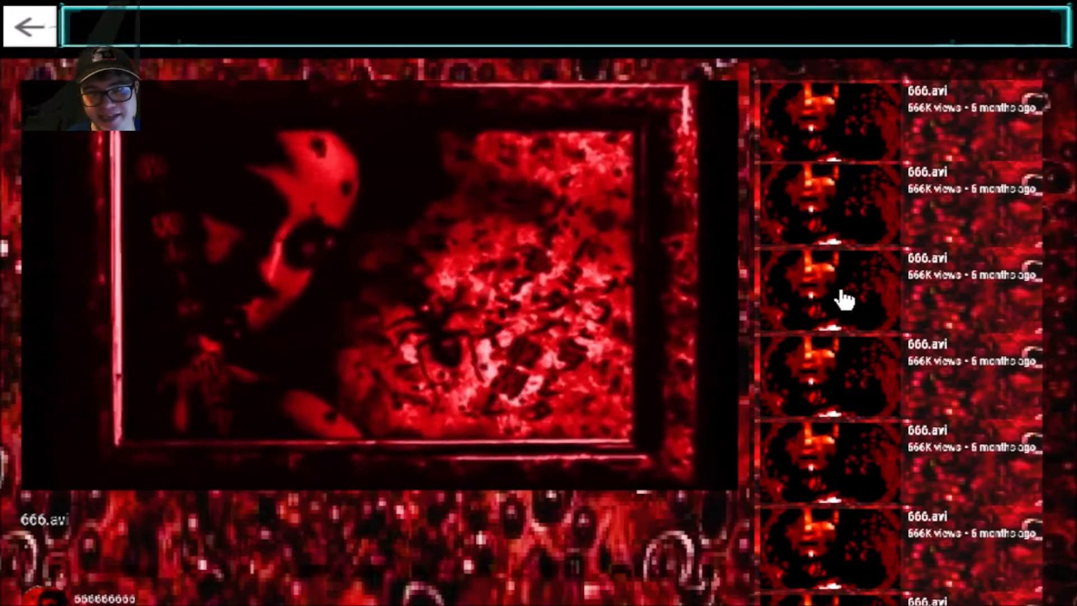
pyautogui.moveTo(862, 405)
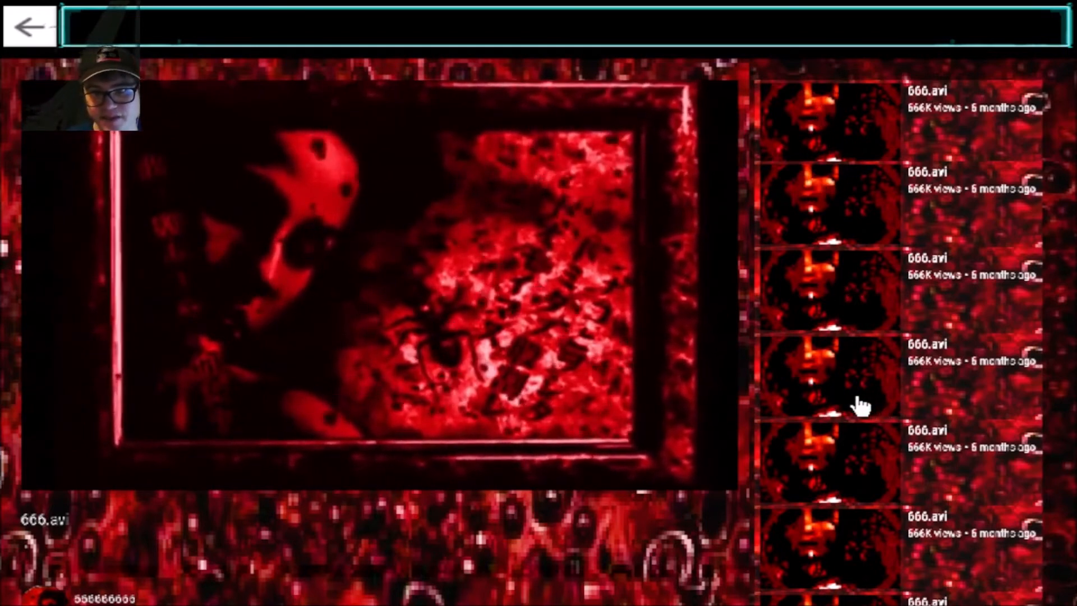